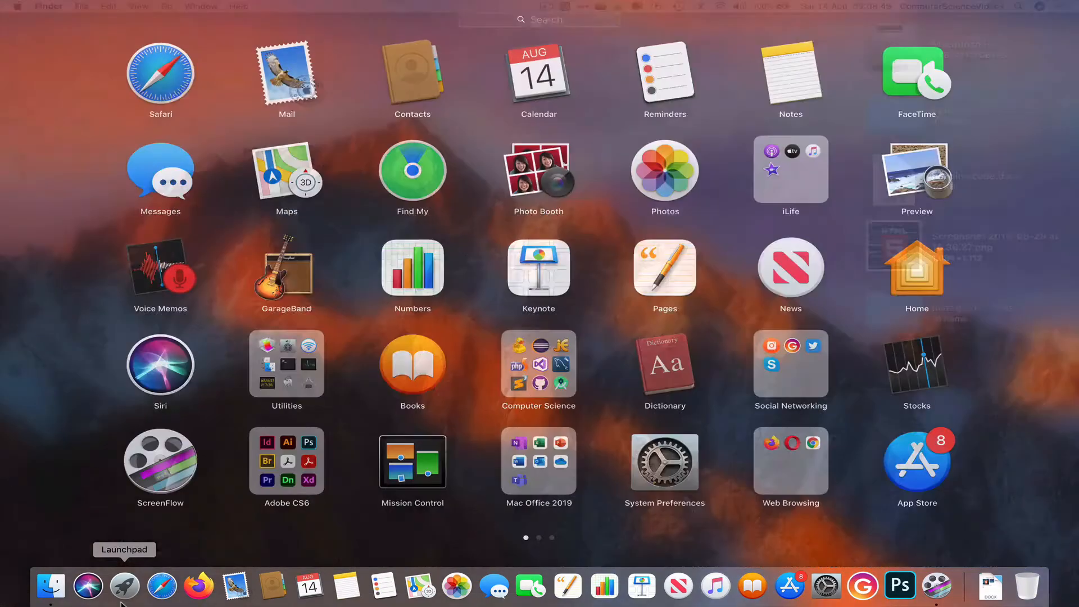
Launch iMovie from Launchpad by searching 'imo'
type("imo")
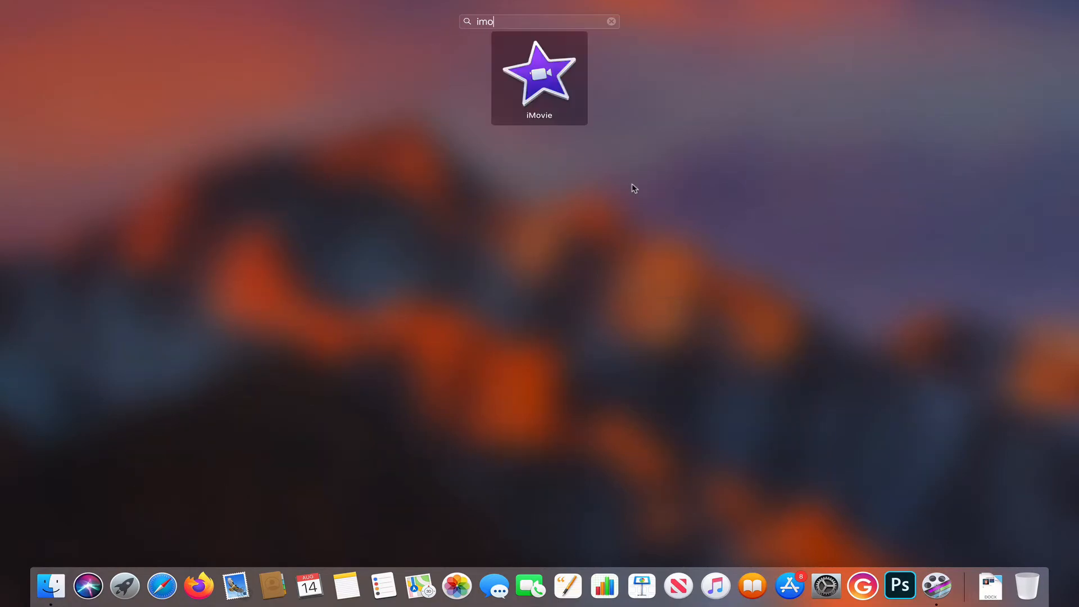
key("enter")
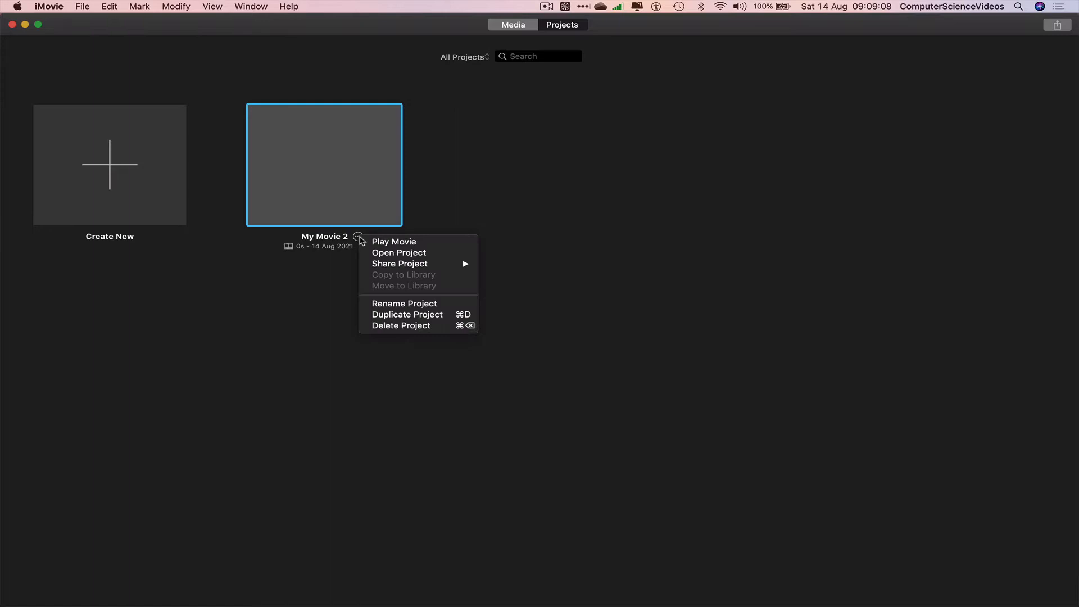
Delete the old My Movie 2 project and create a new empty Movie project
left_click(531, 319)
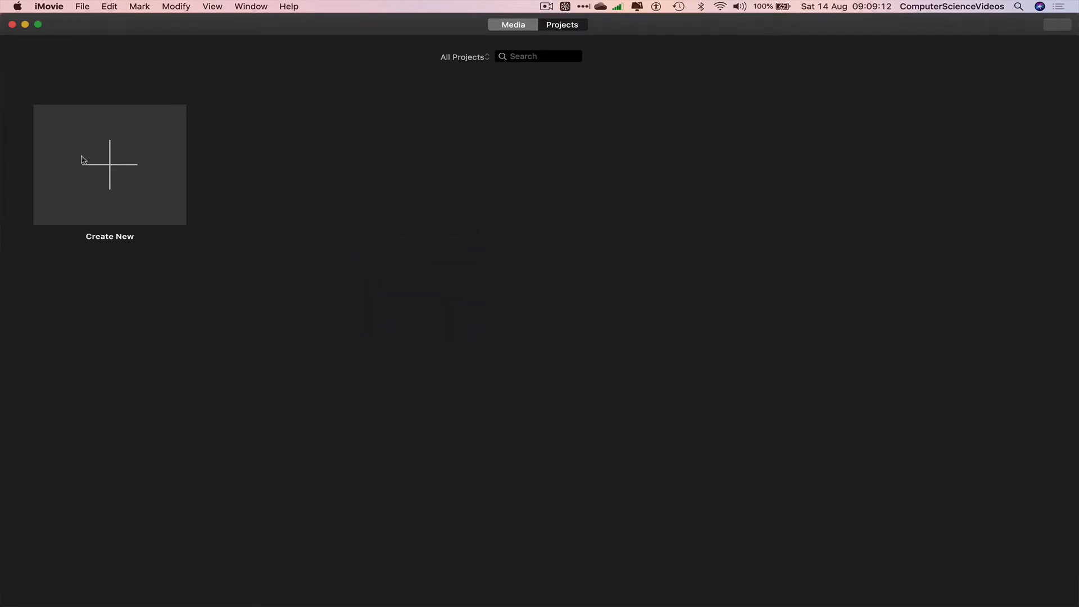
left_click(109, 164)
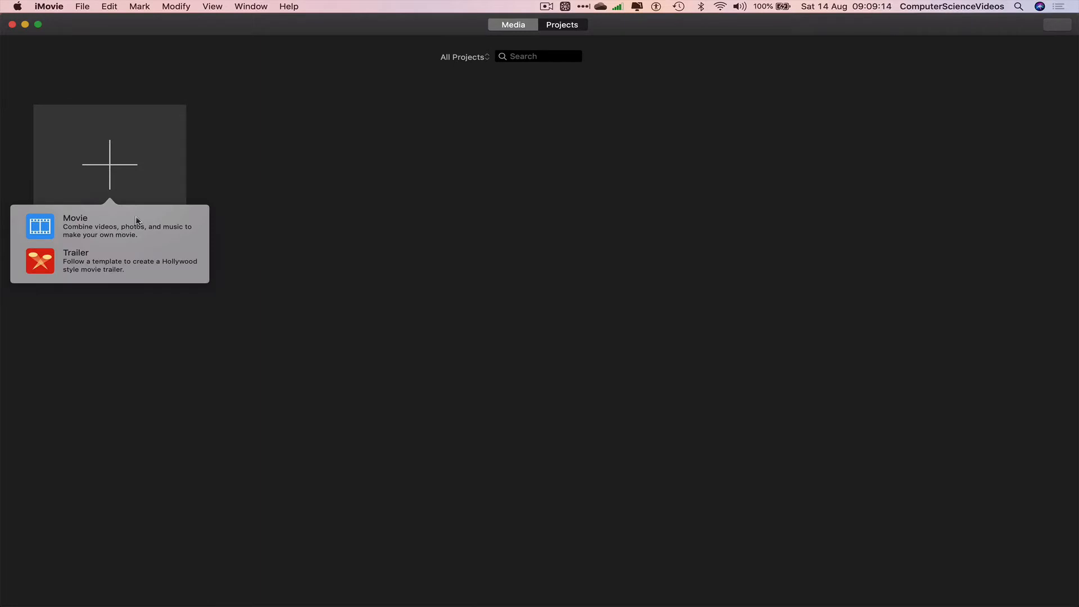
left_click(76, 218)
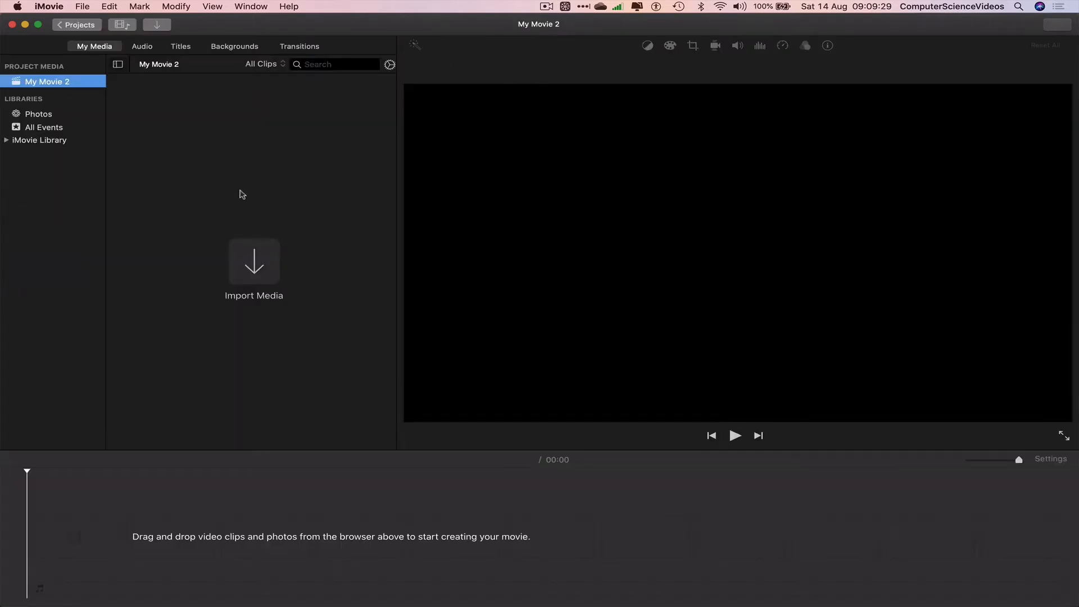
mouse_move(234, 163)
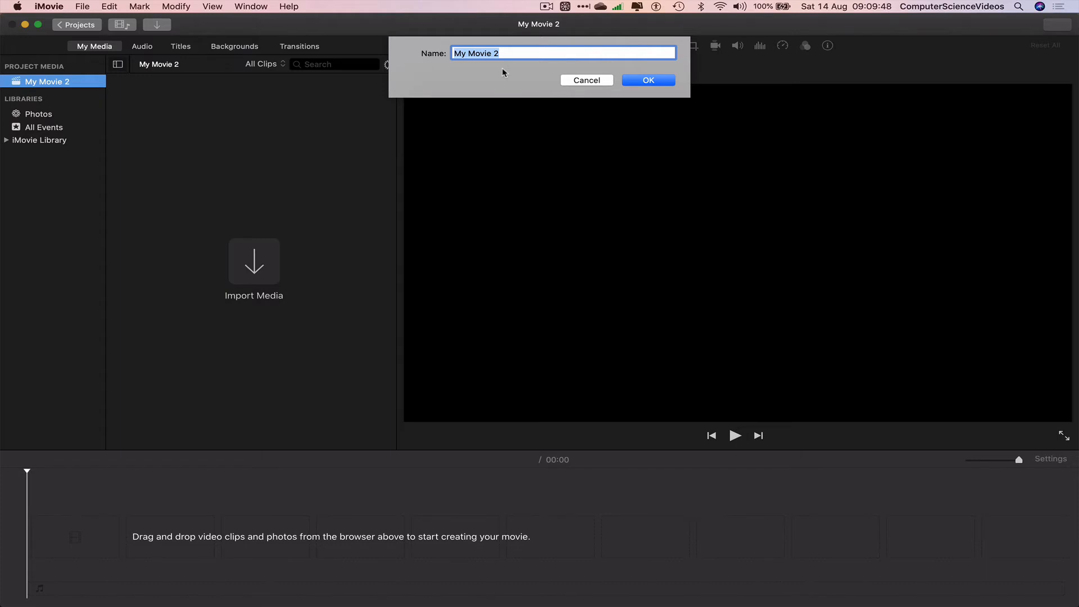
Name the project 'My Project', confirm it, and quit iMovie
type("M")
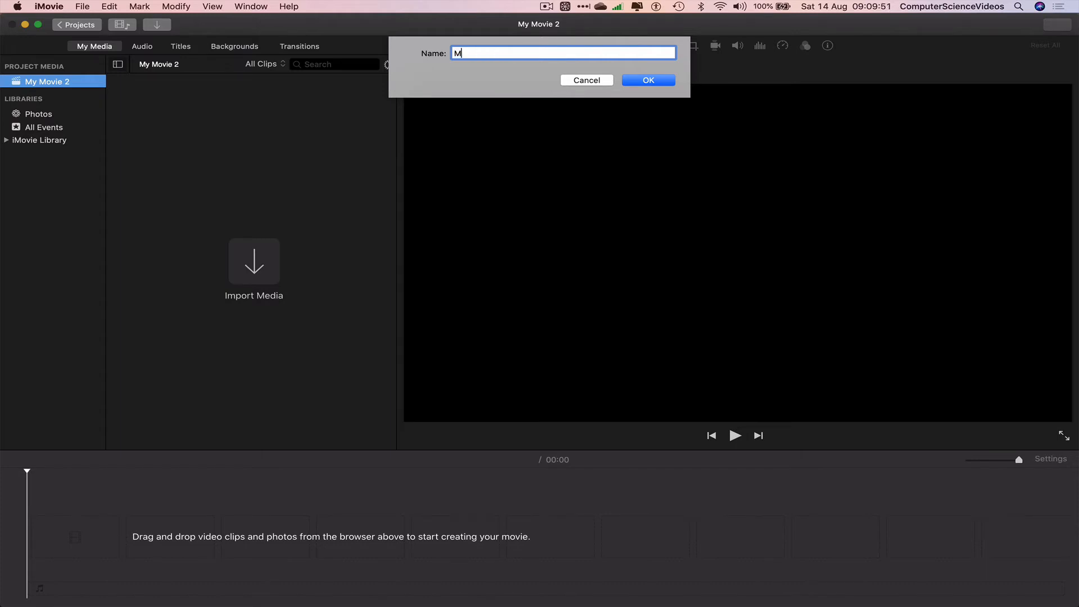
type("y Proj")
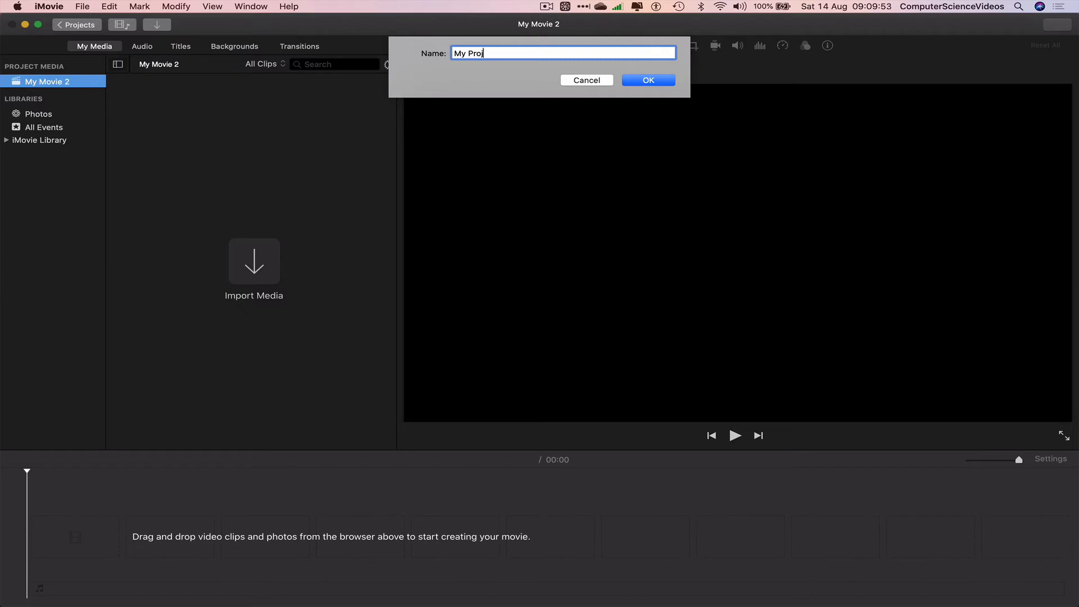
left_click(647, 80)
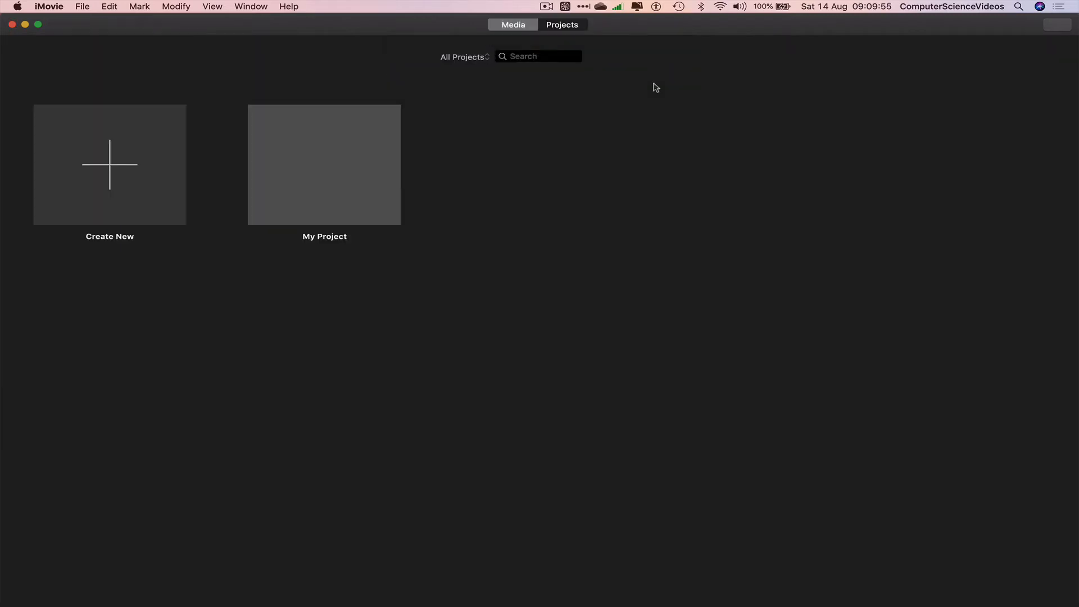
mouse_move(194, 290)
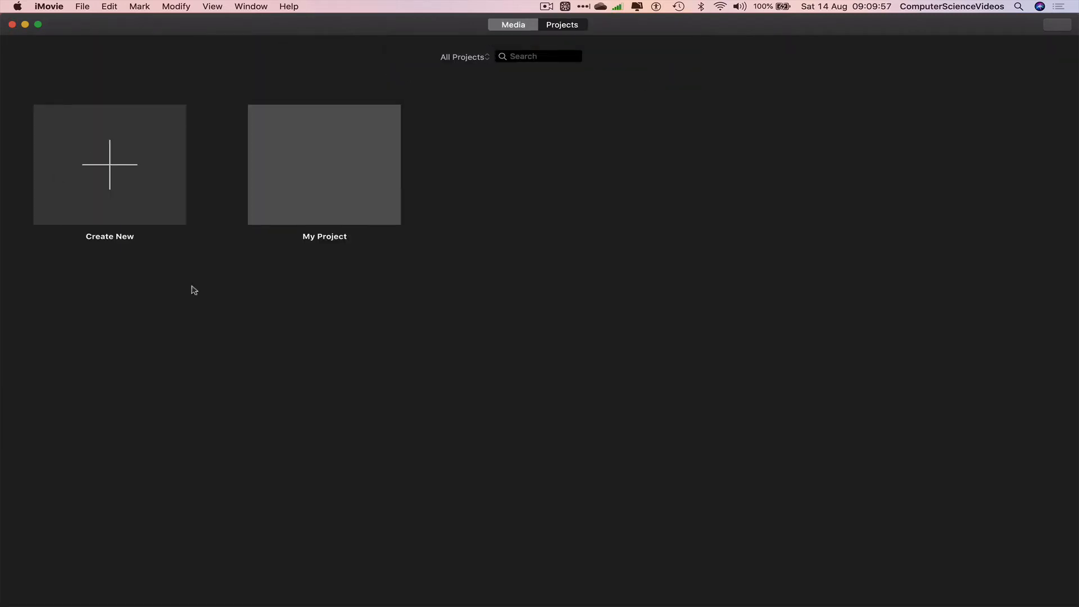
left_click(48, 6)
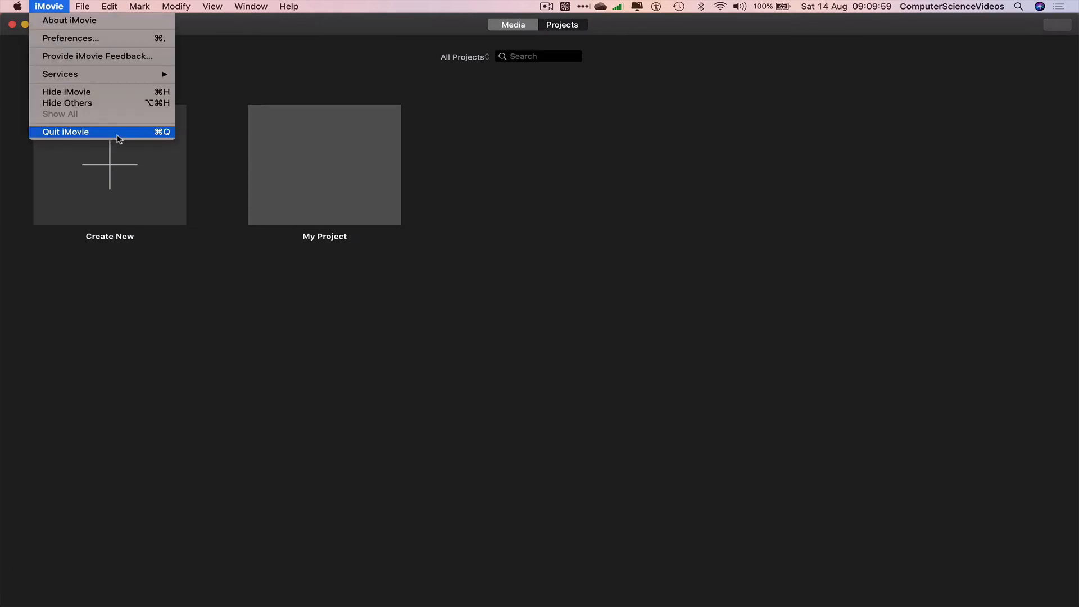
left_click(65, 132)
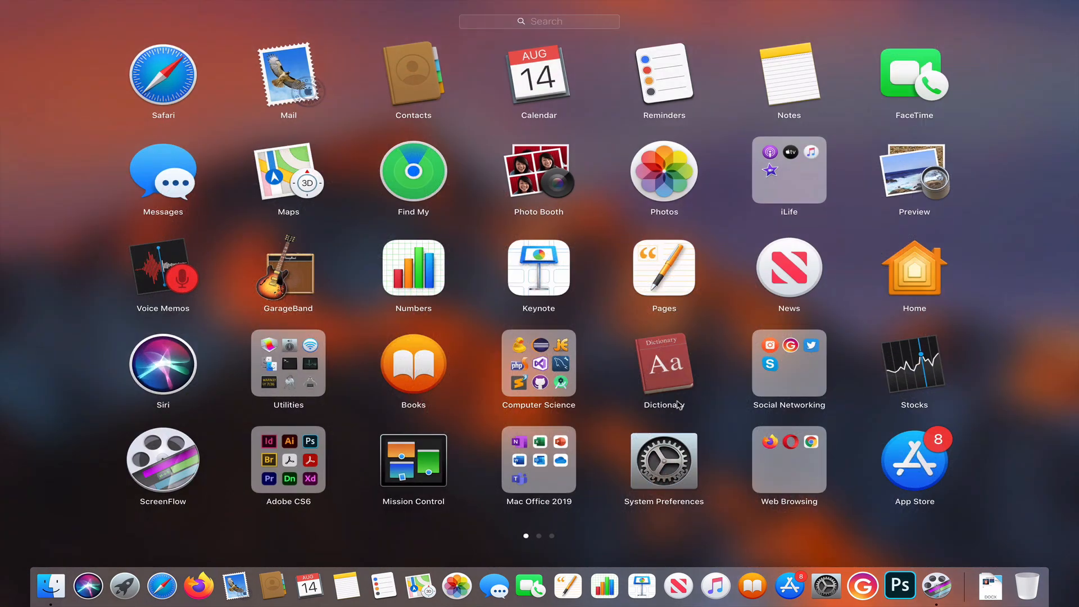
Relaunch iMovie, reopen My Project, then quit iMovie again
key("escape")
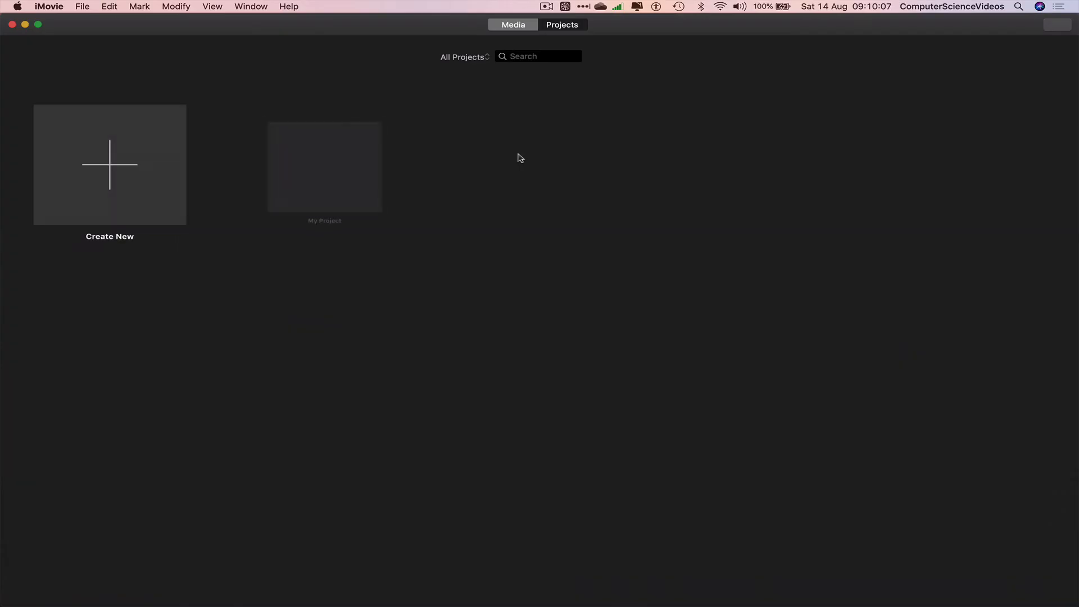
double_click(324, 167)
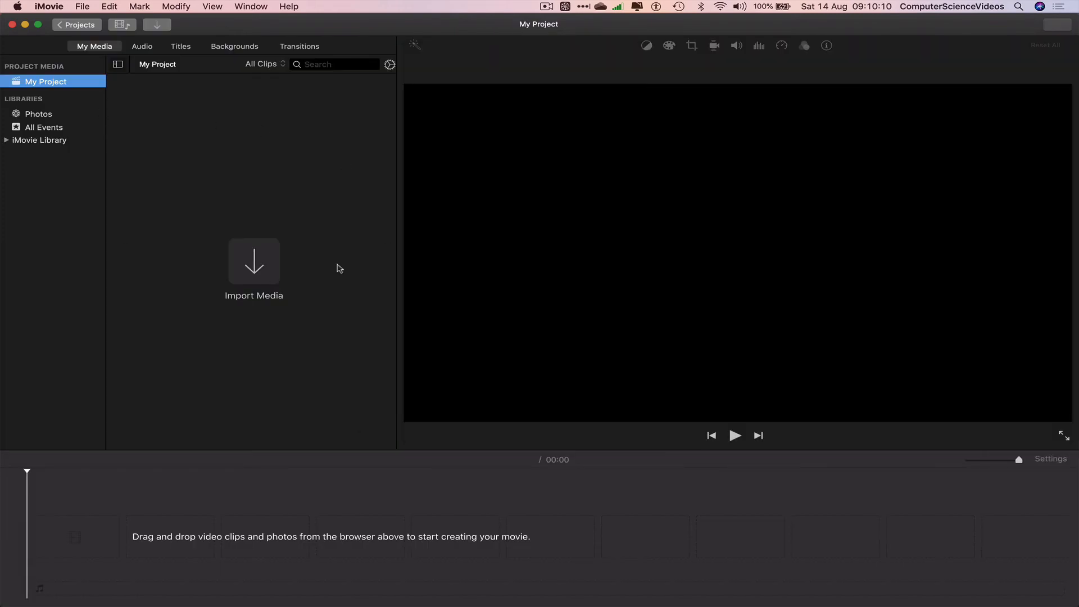
left_click(48, 6)
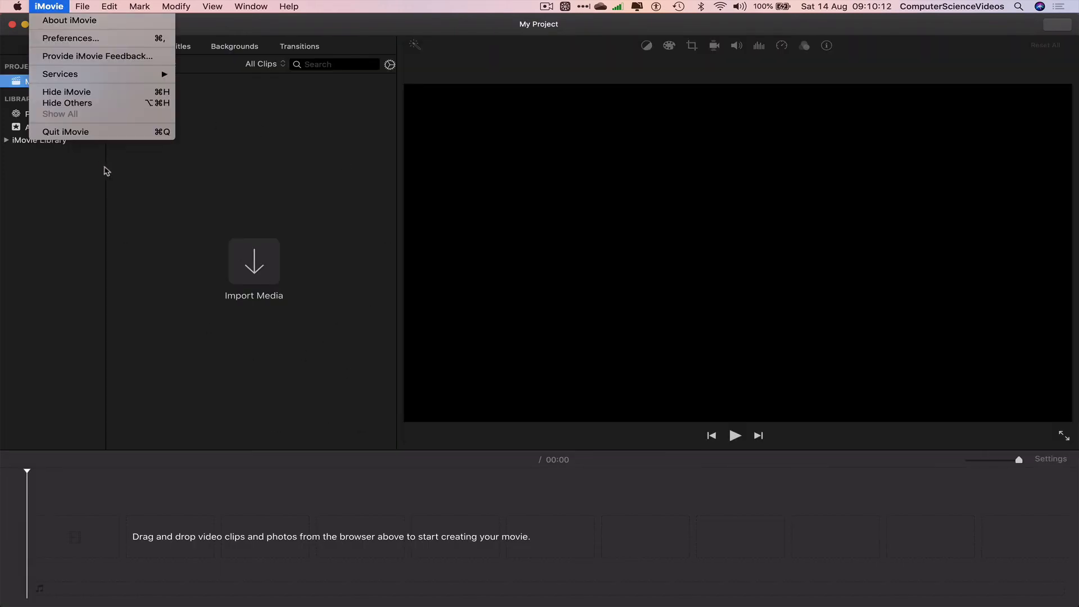
left_click(66, 91)
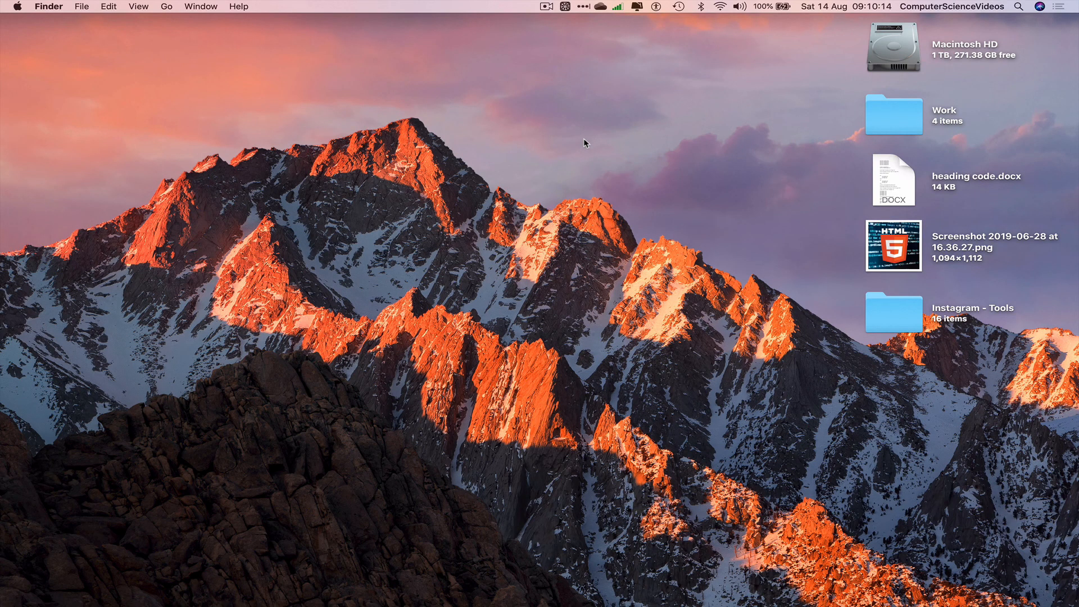